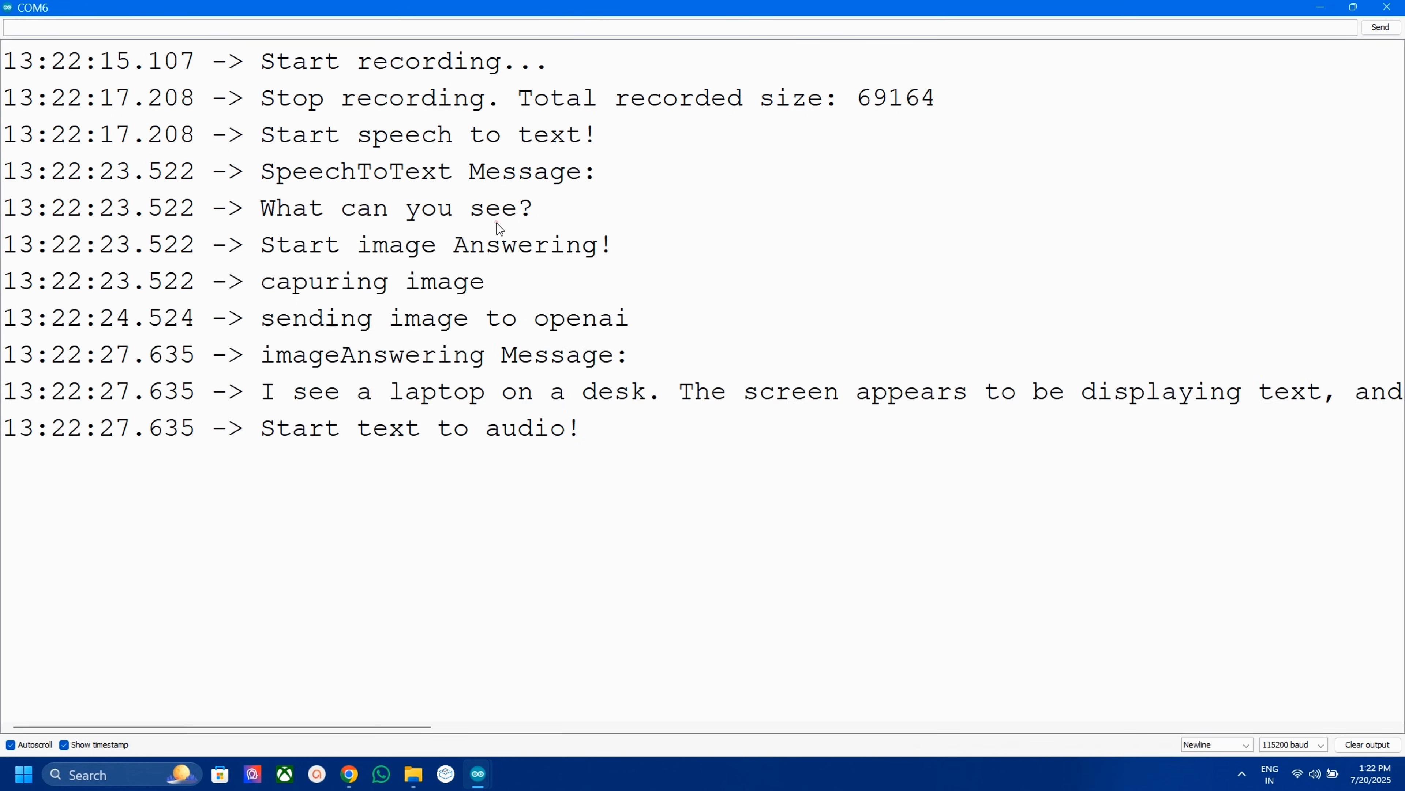
pyautogui.moveTo(1127, 408)
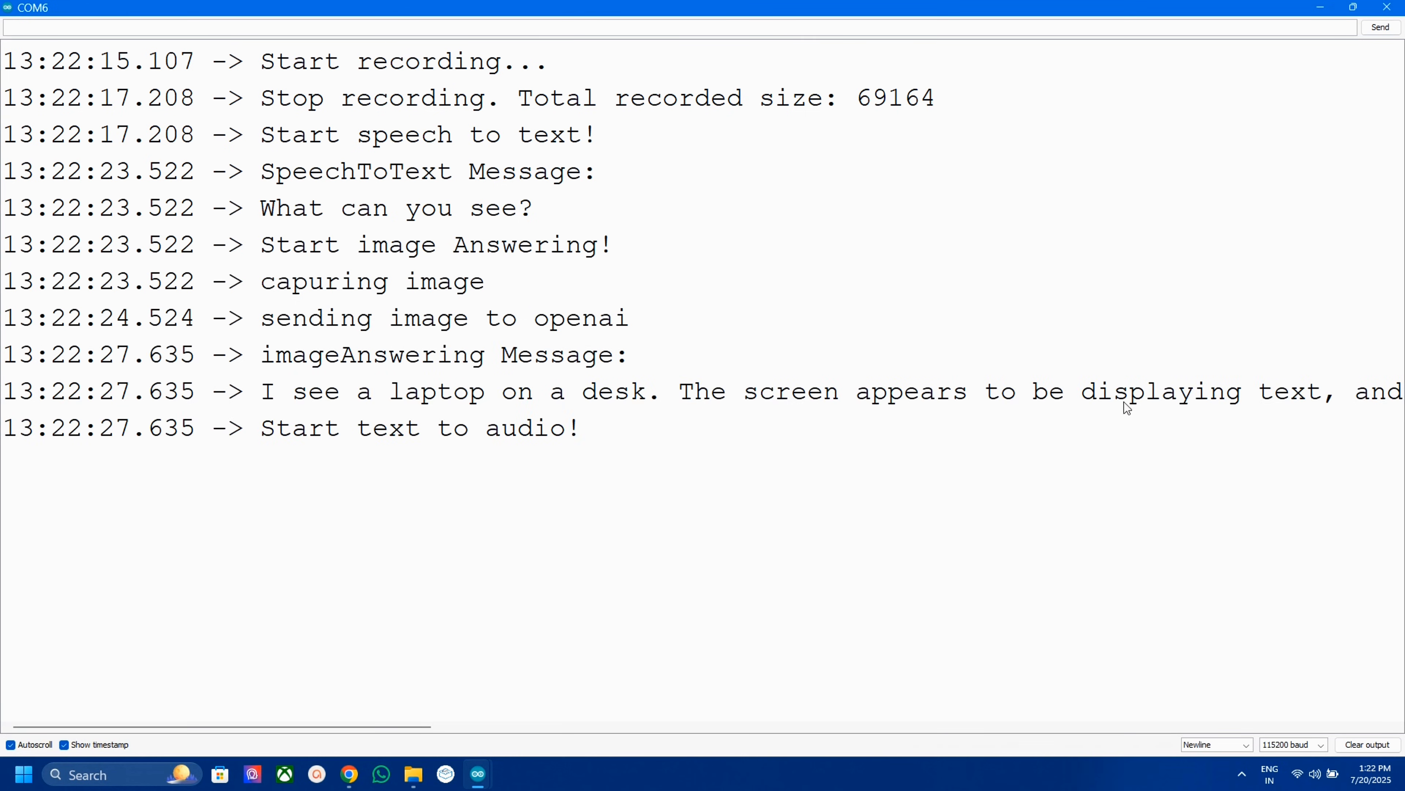
# Add the Espressif package_esp32_index.json URL to Additional Boards Manager URLs in Preferences and confirm
pyautogui.click(11, 24)
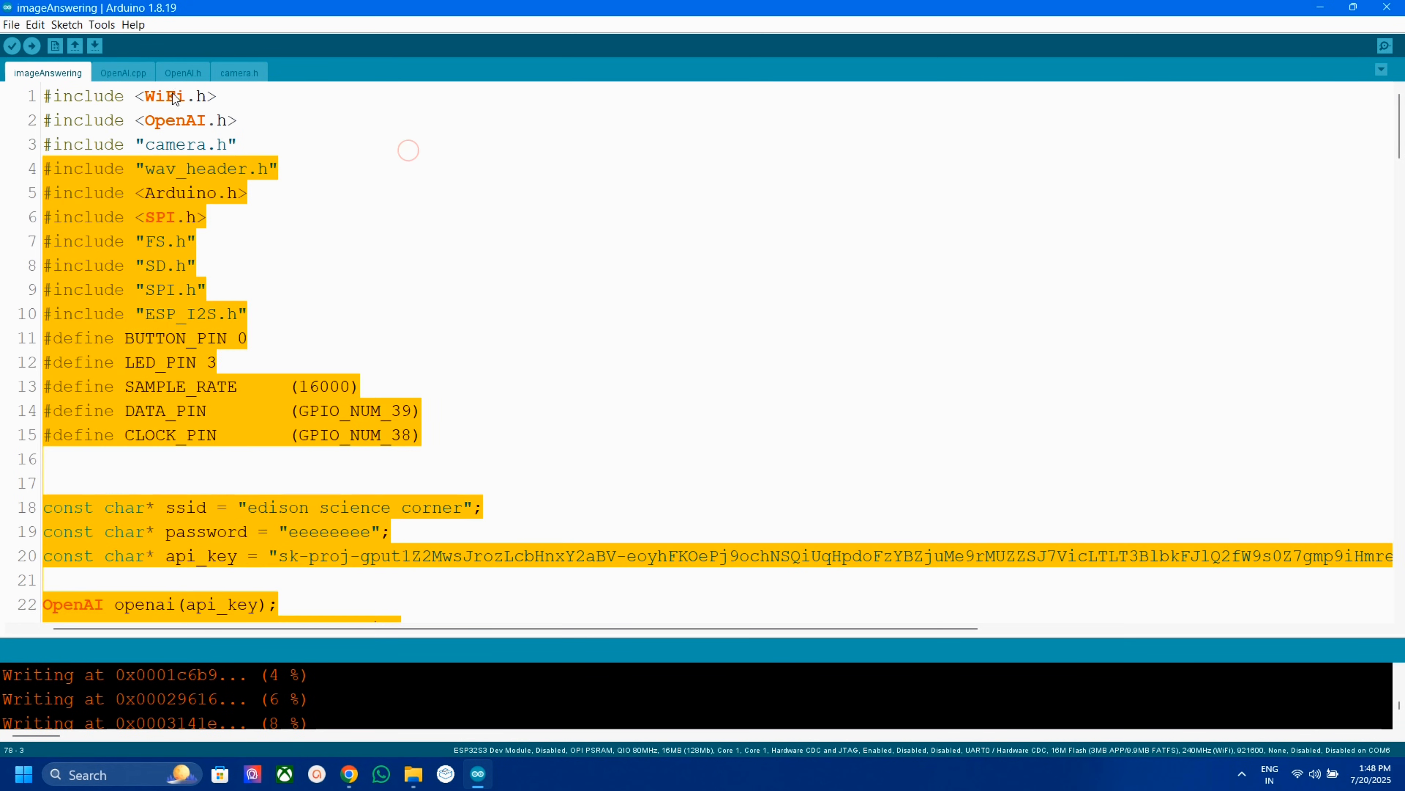
pyautogui.click(12, 24)
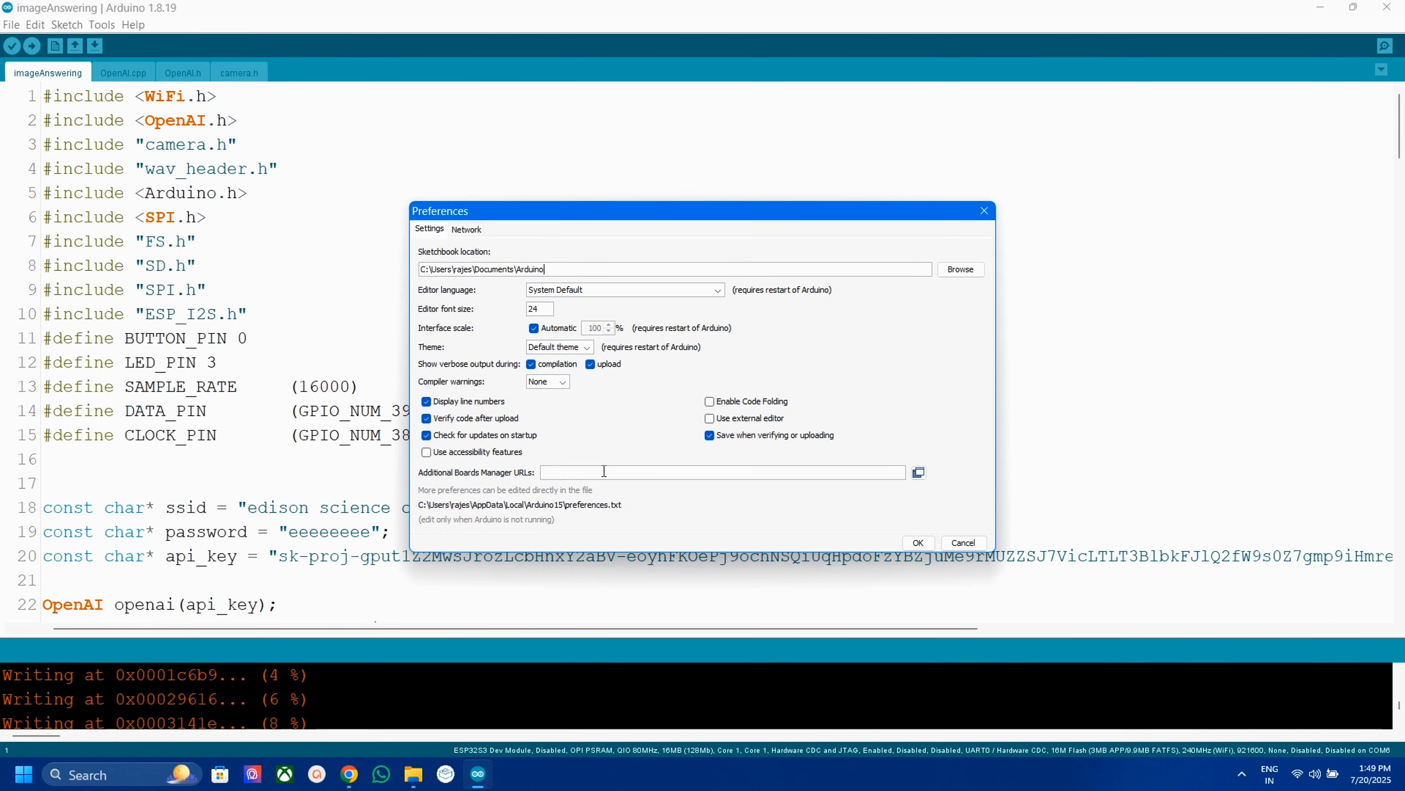
pyautogui.write('https://raw.githubusercontent.com/espressif/arduino-esp32/gh-pages/package_esp32_index.json')
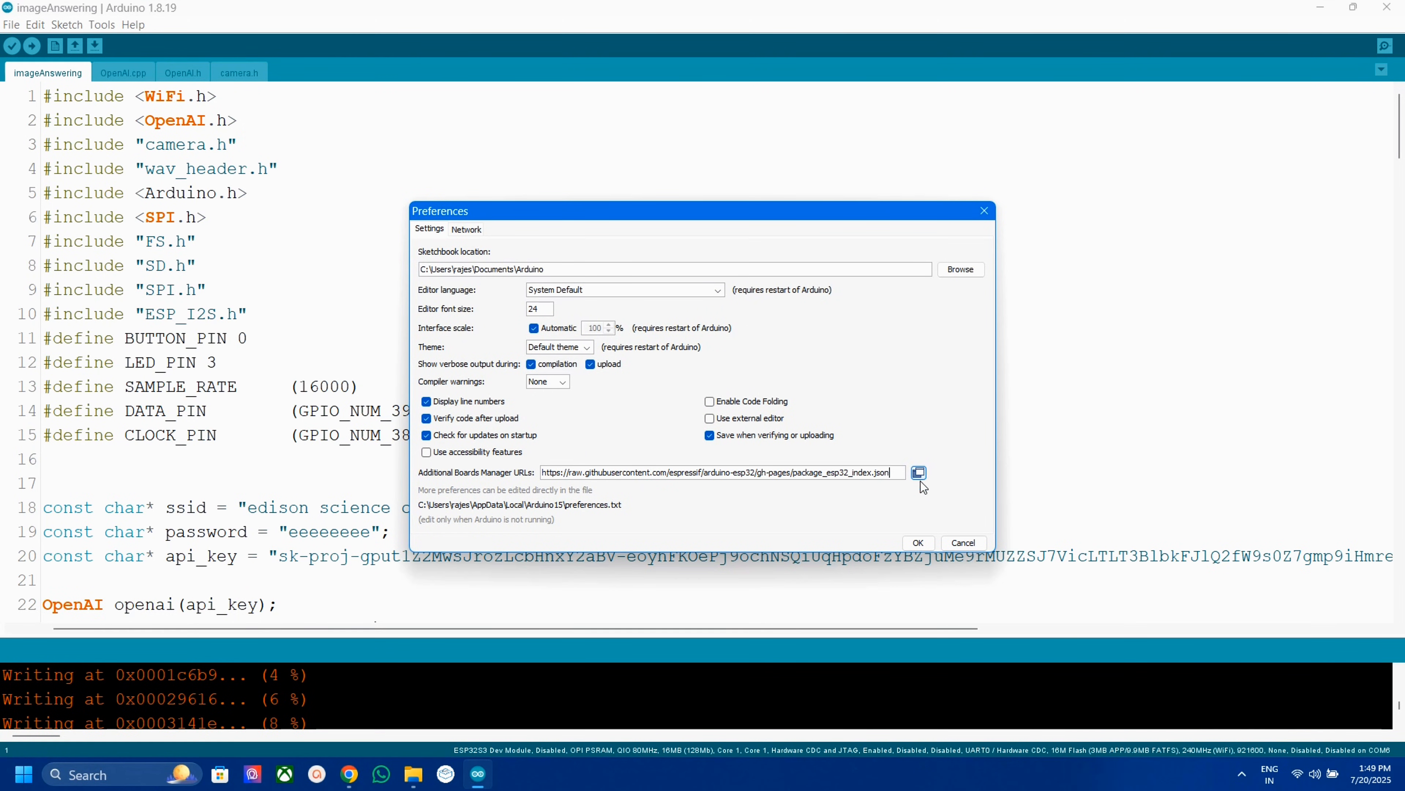
pyautogui.click(918, 472)
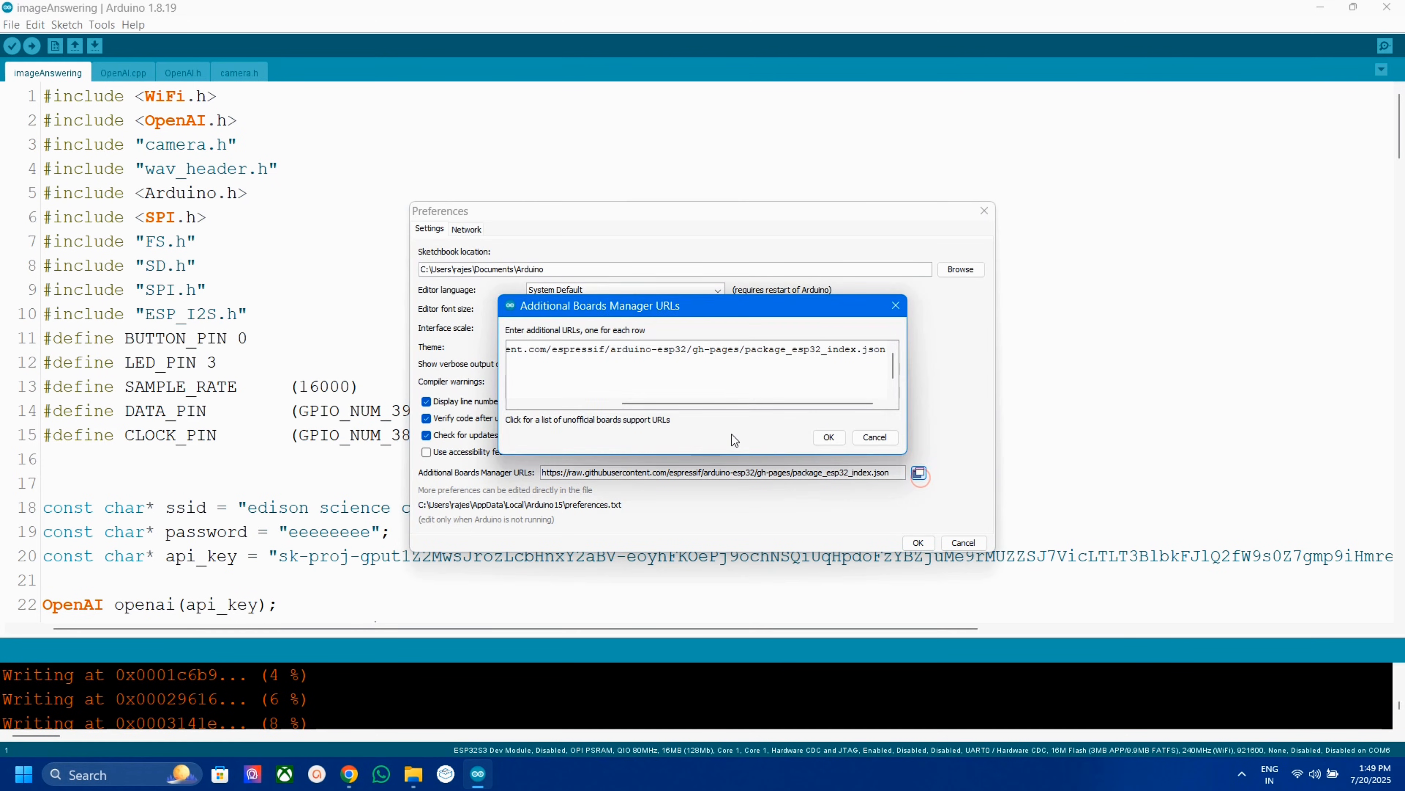
pyautogui.click(827, 436)
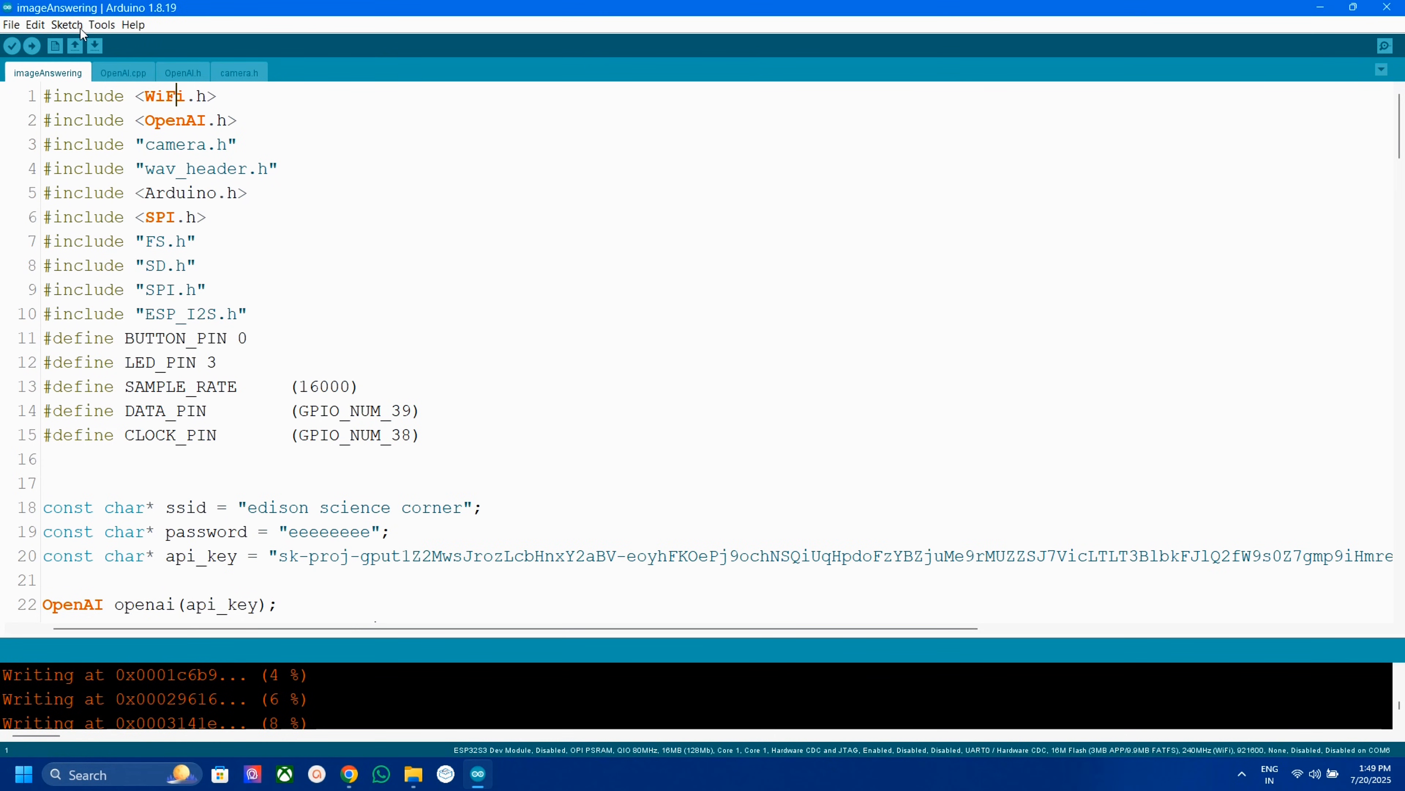
# Search 'esp' in the Boards Manager reached from the Tools menu
pyautogui.click(101, 24)
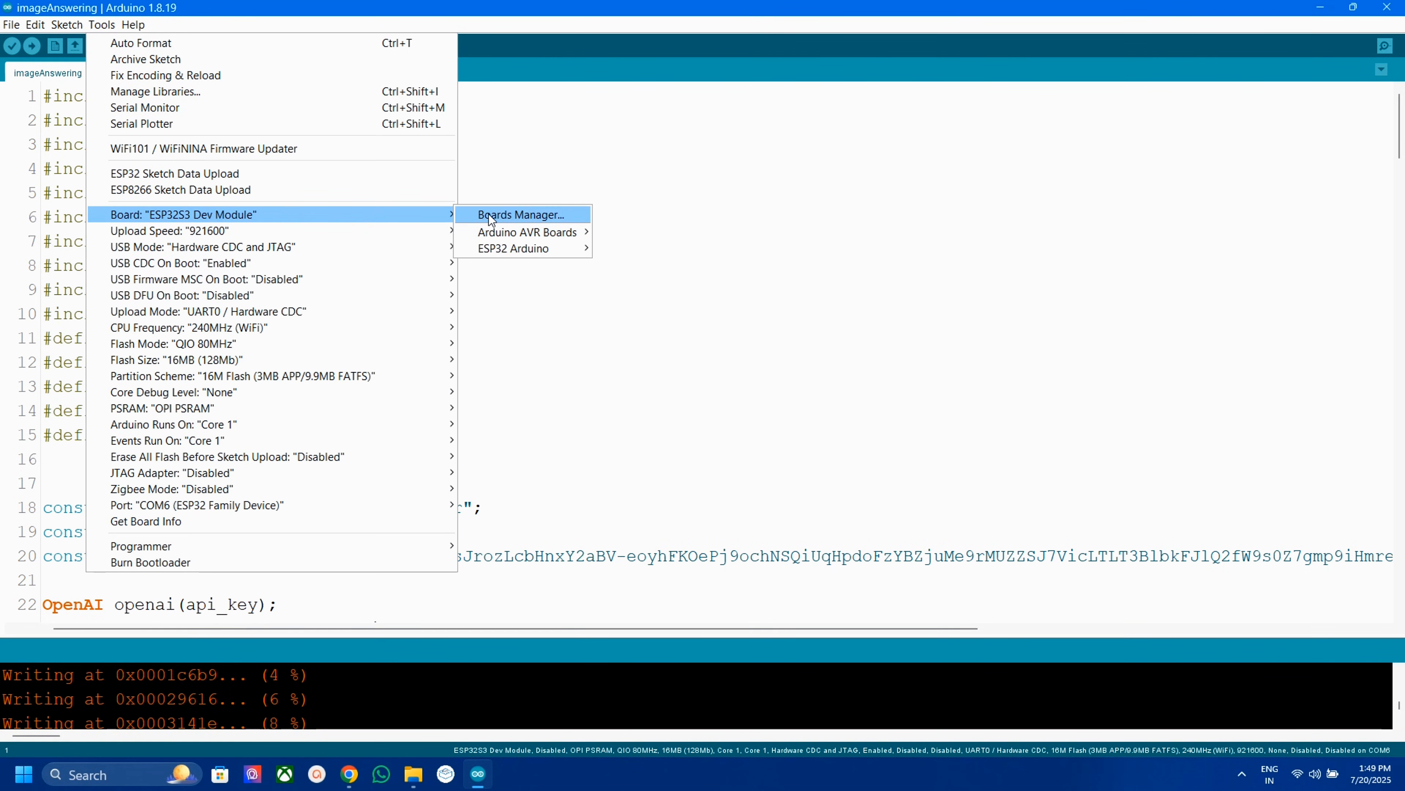
pyautogui.click(522, 215)
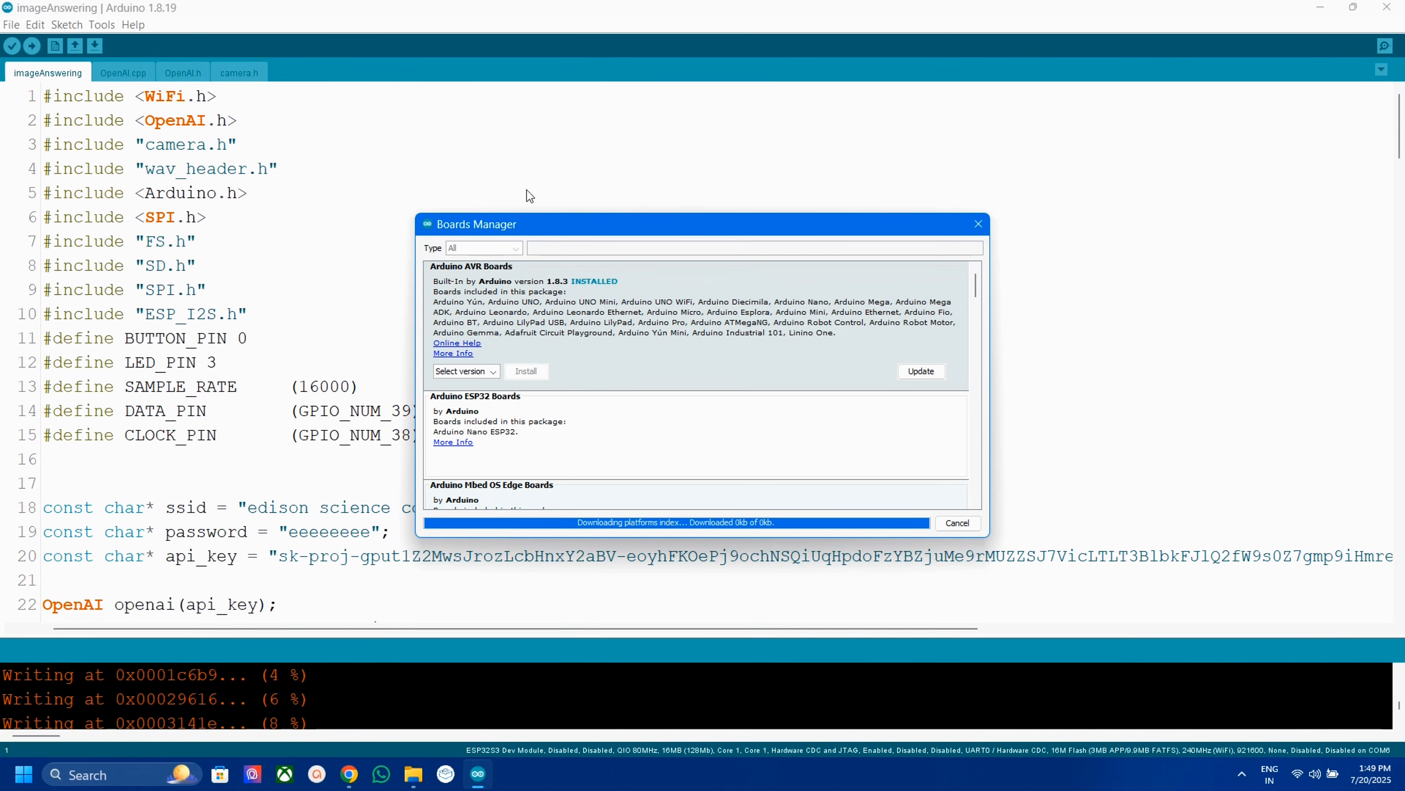
pyautogui.write('esp')
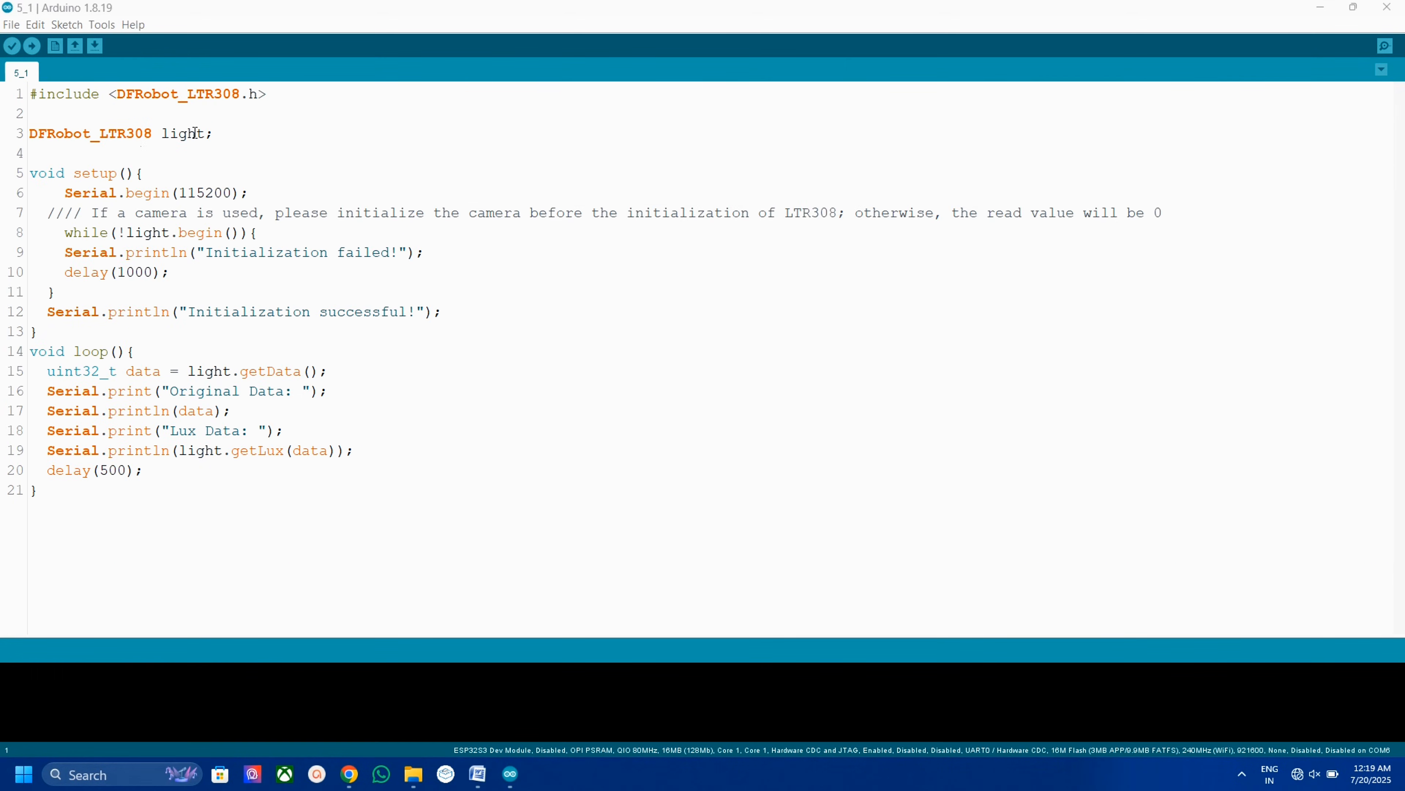
# Highlight the light object declaration and DFRobot_LTR308 include, then reach for the Tools menu
pyautogui.tripleClick(121, 132)
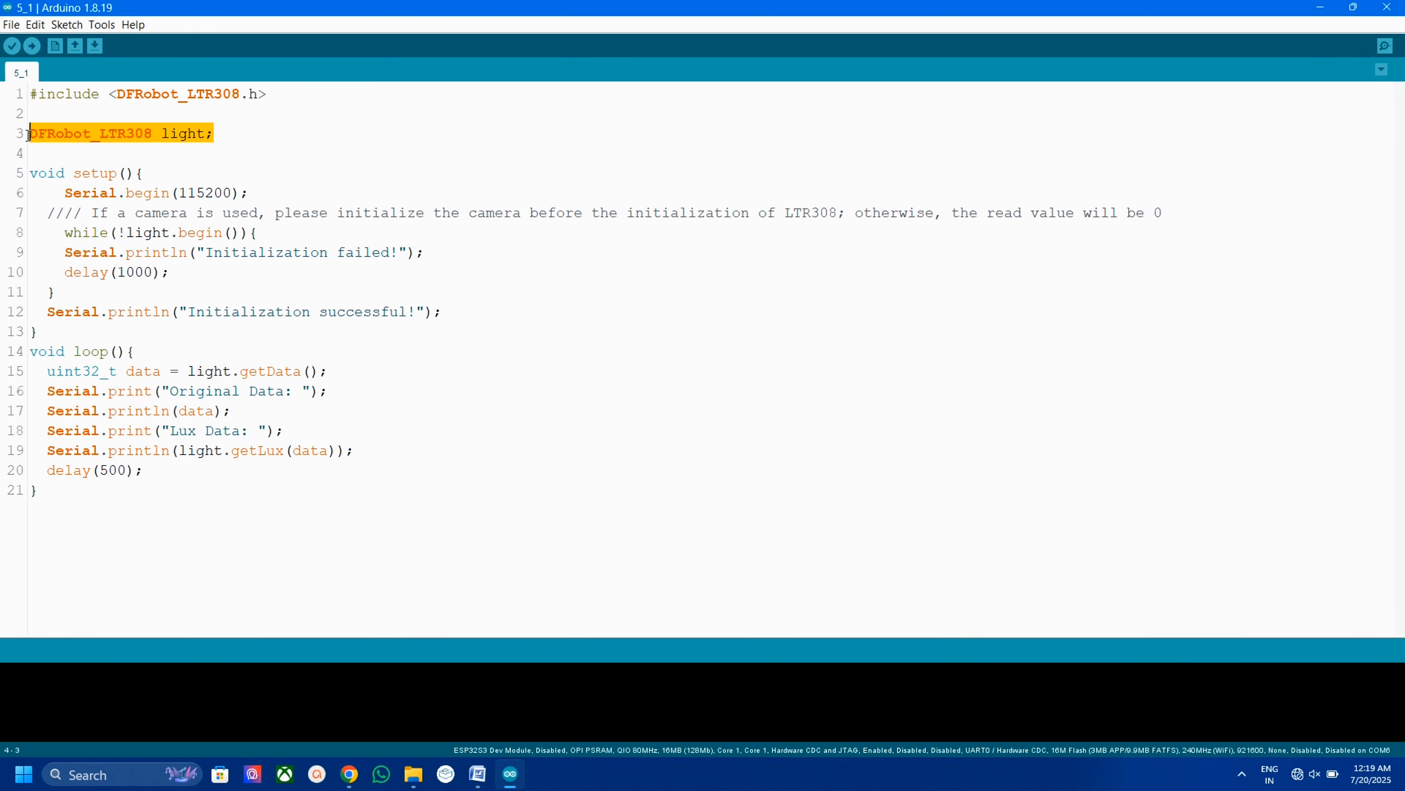
pyautogui.click(143, 93)
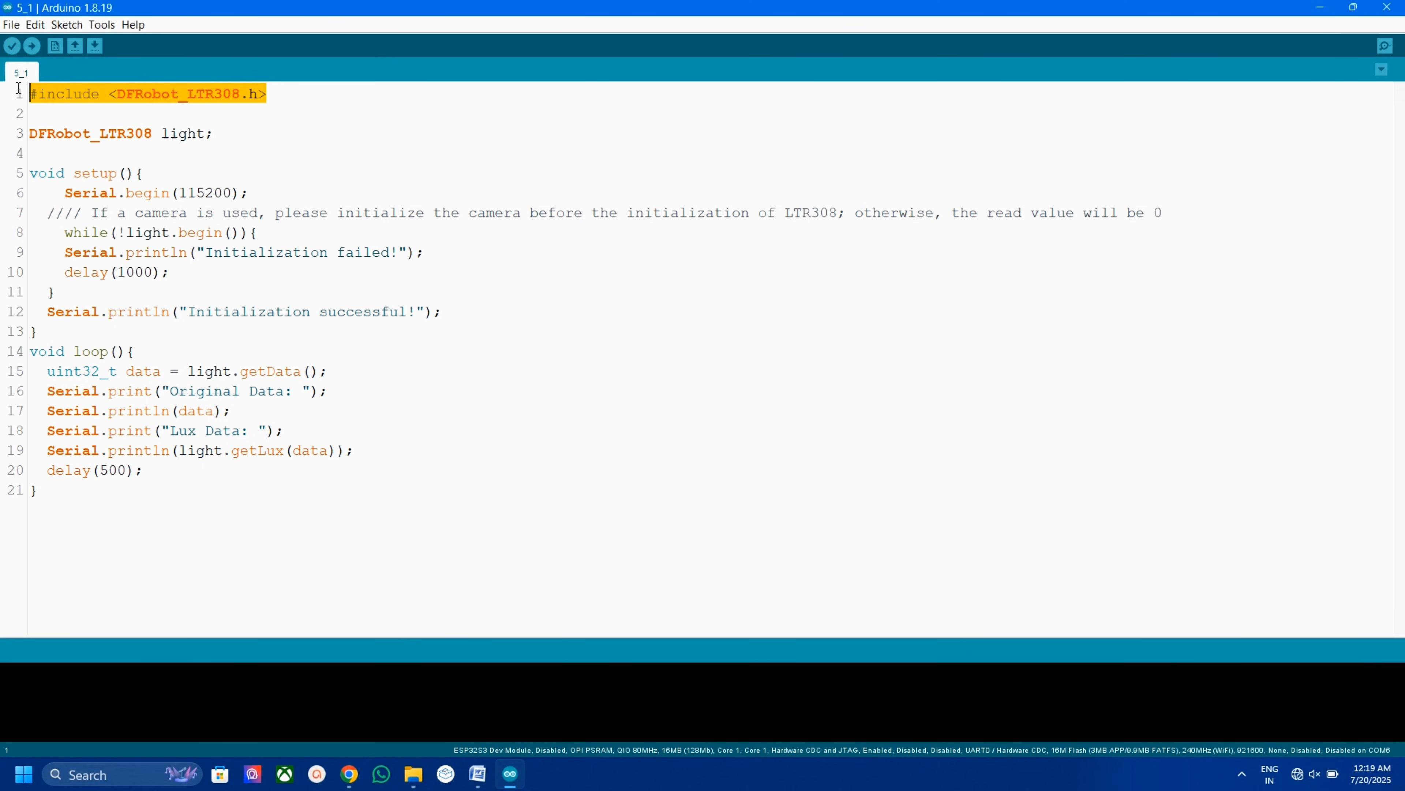
pyautogui.click(101, 24)
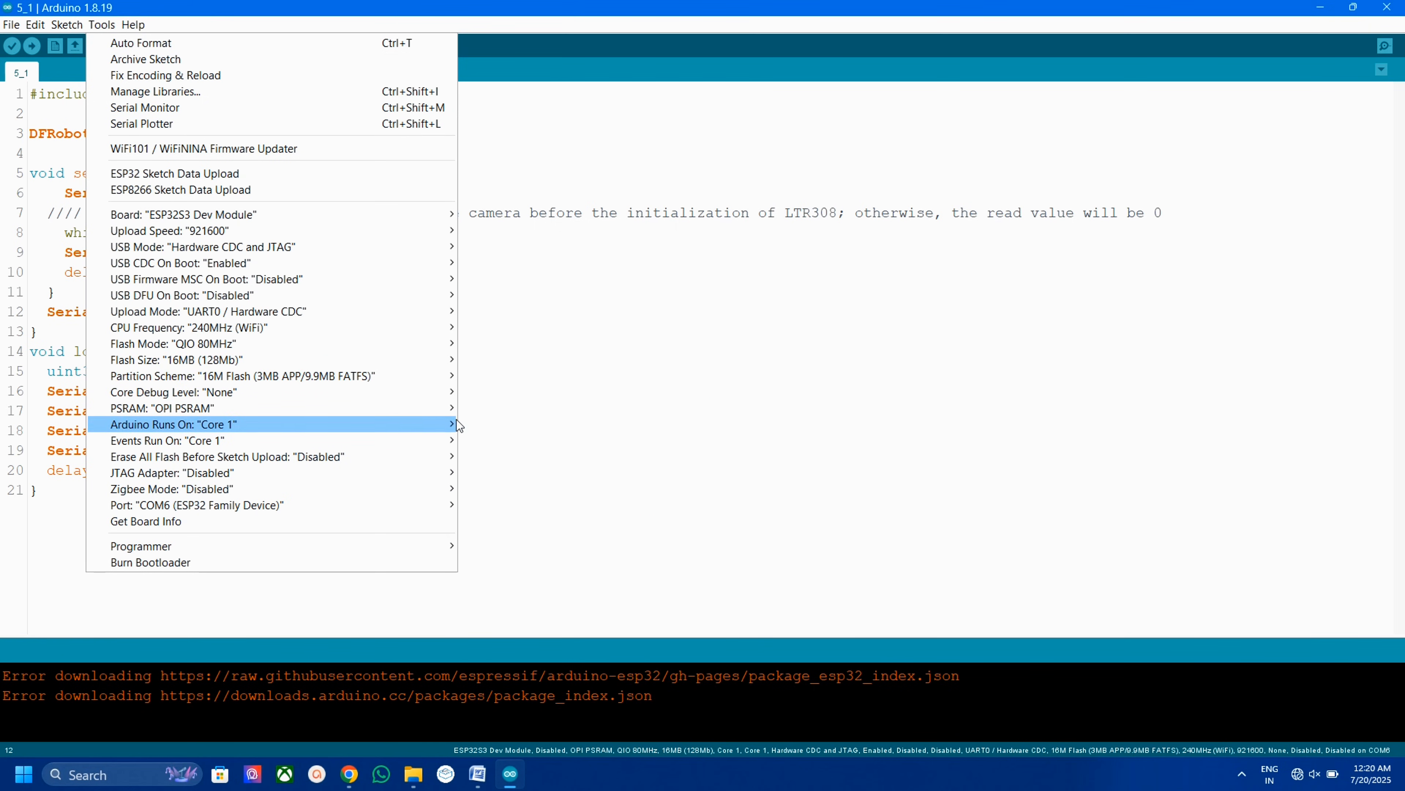
pyautogui.moveTo(161, 407)
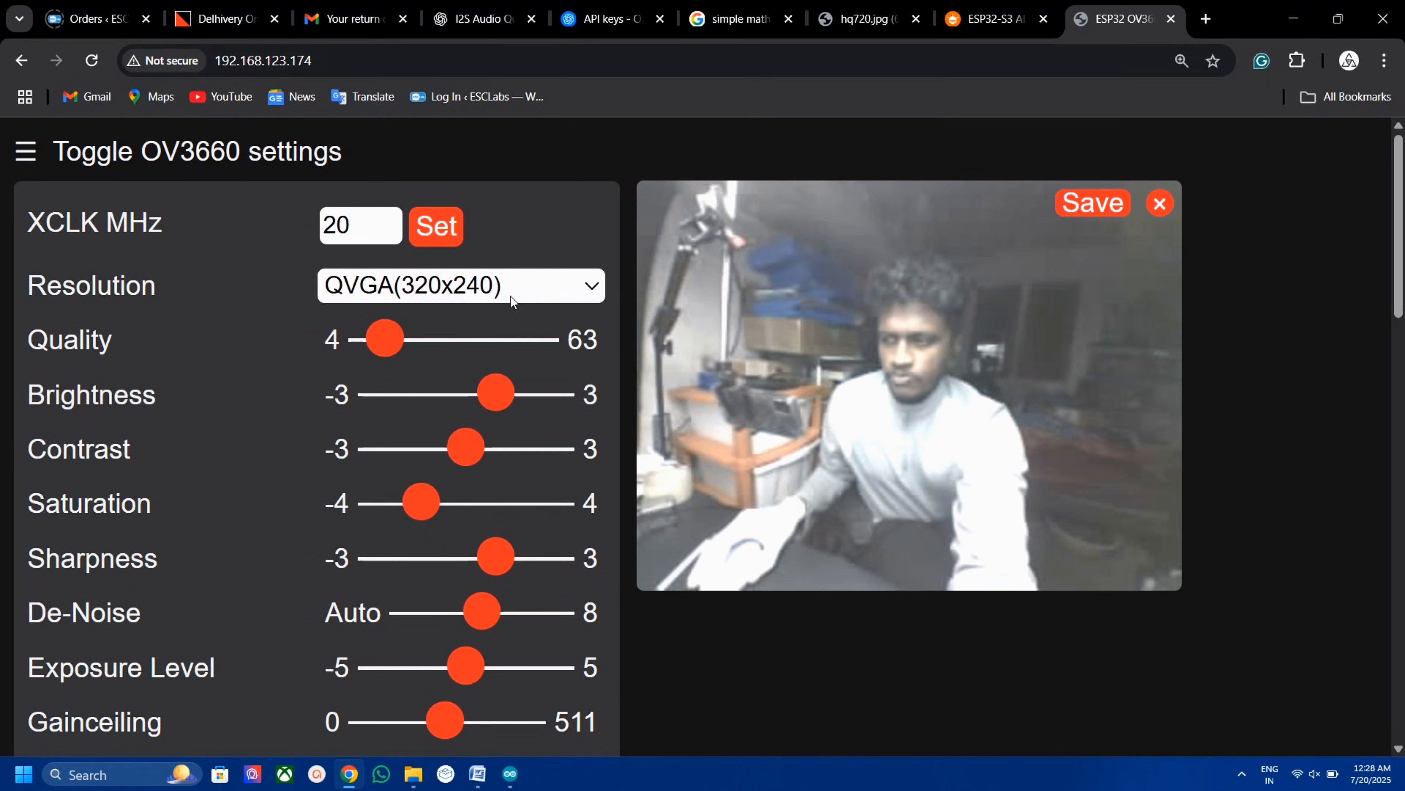
# Choose a stream resolution on the OV3660 camera web server page
pyautogui.click(1092, 203)
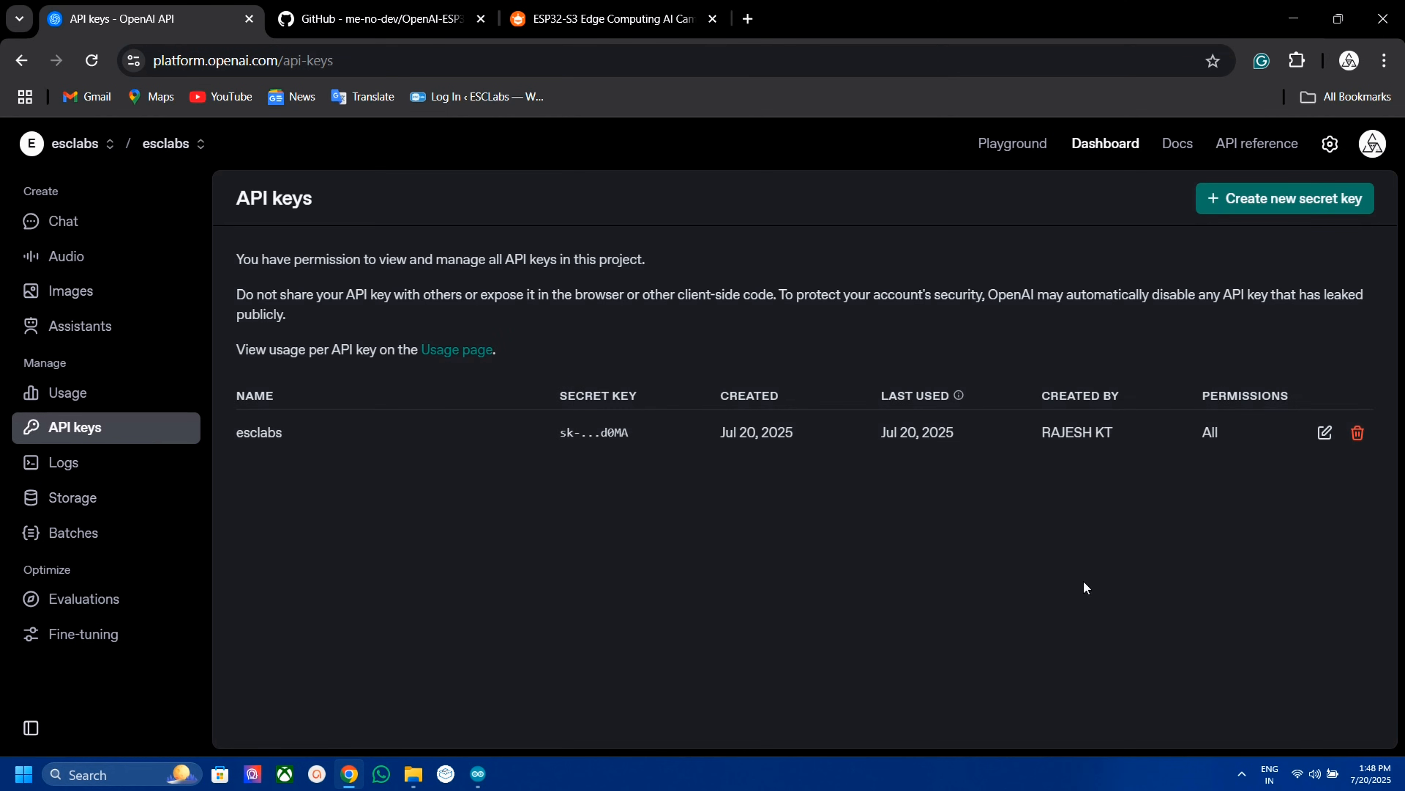
pyautogui.moveTo(592, 477)
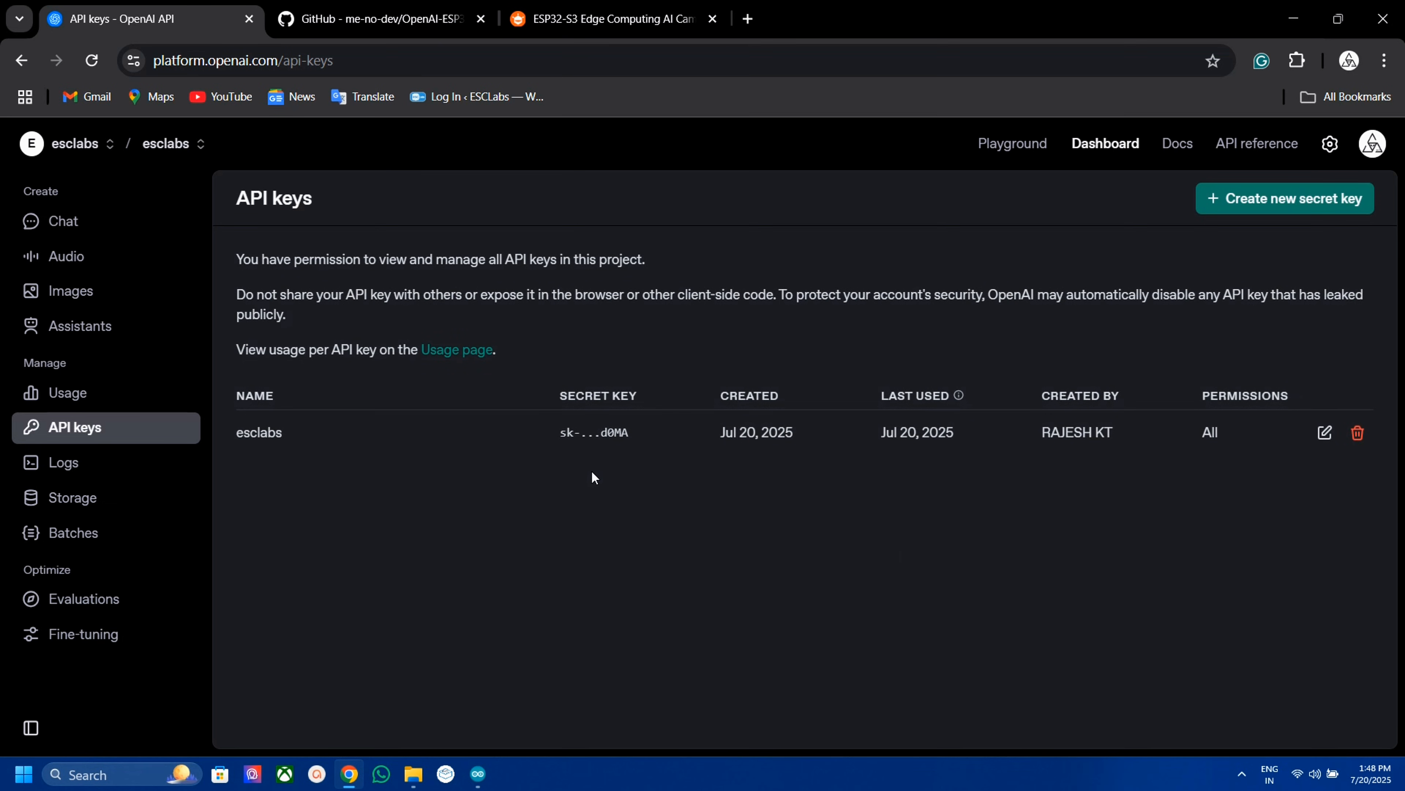
pyautogui.moveTo(1069, 381)
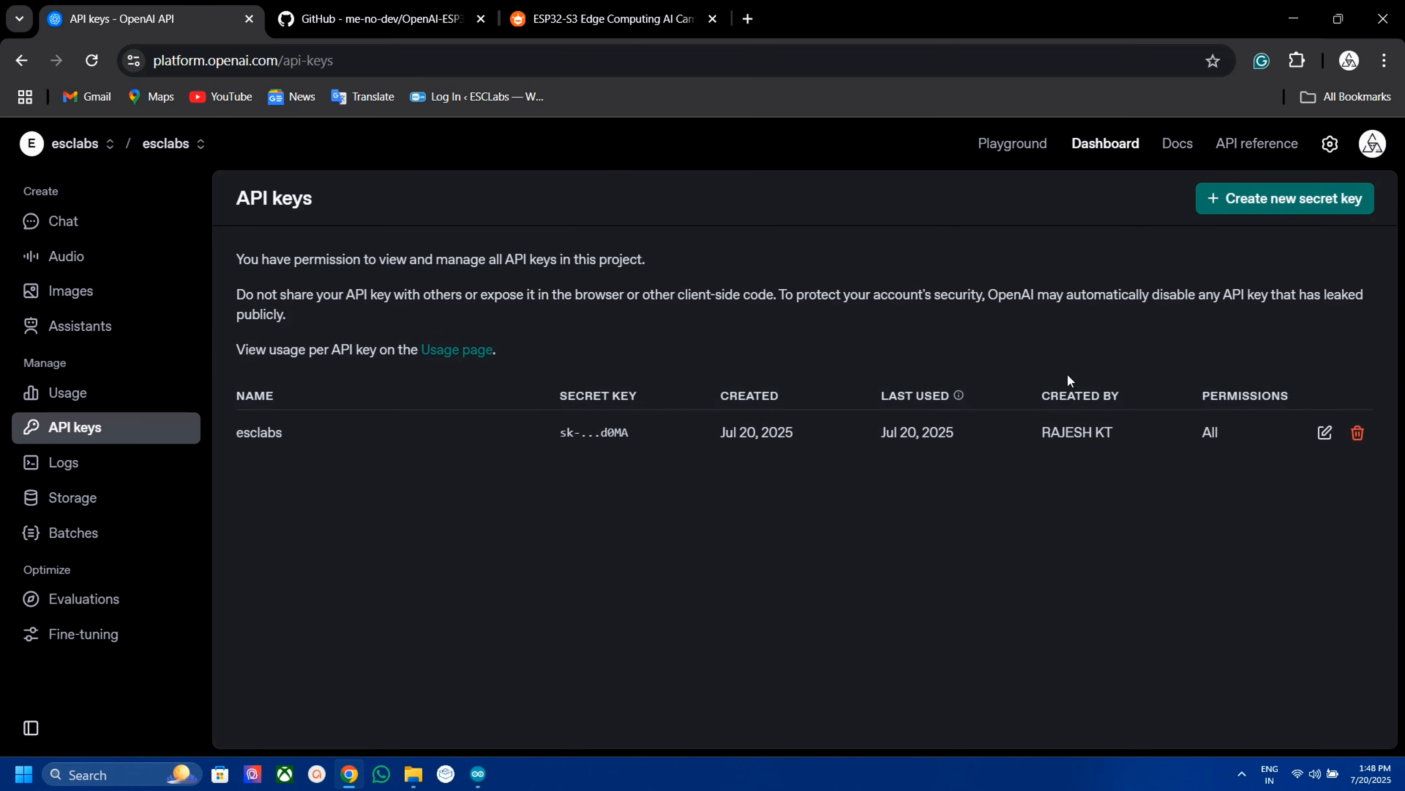
# Return from OpenAI's API keys page to the imageAnswering sketch in Arduino IDE
pyautogui.click(478, 774)
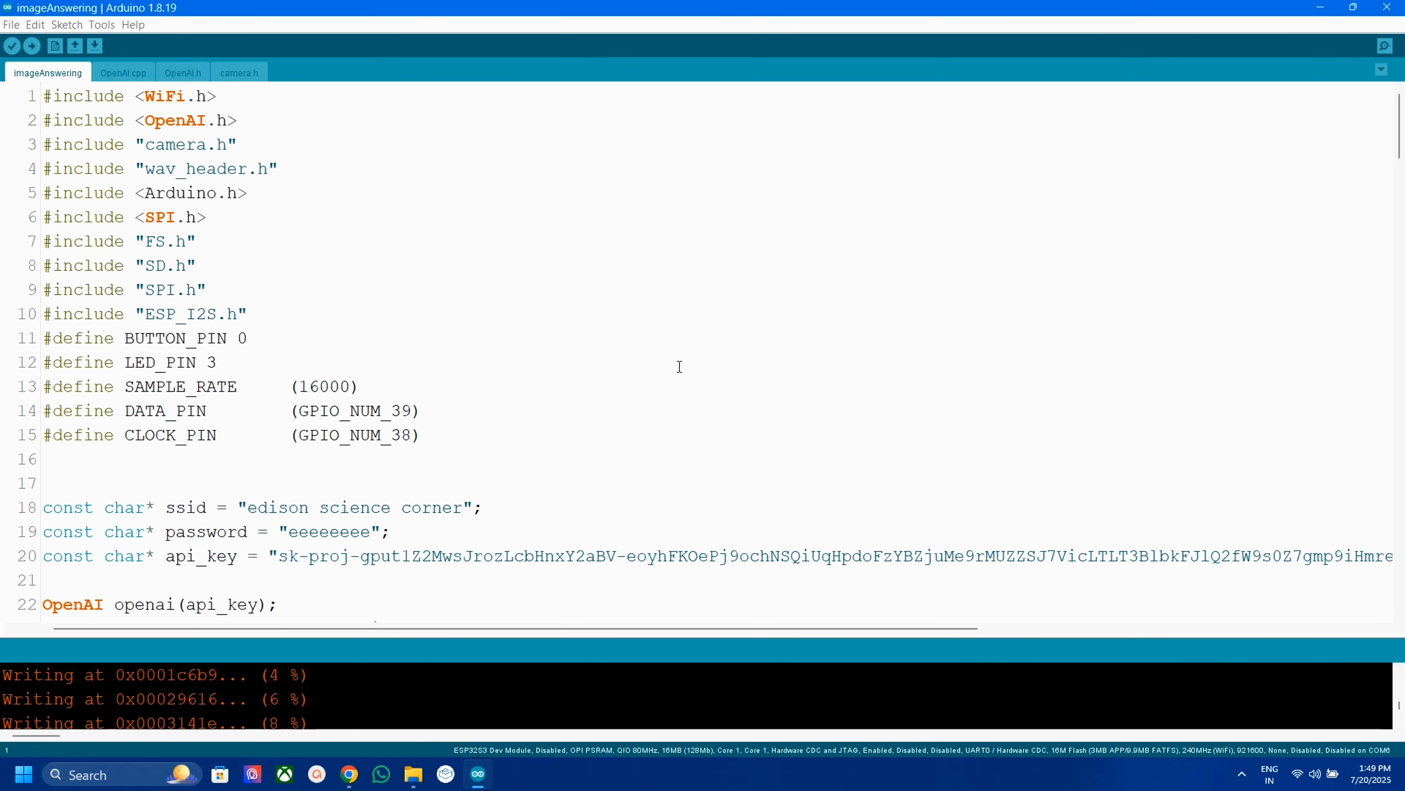